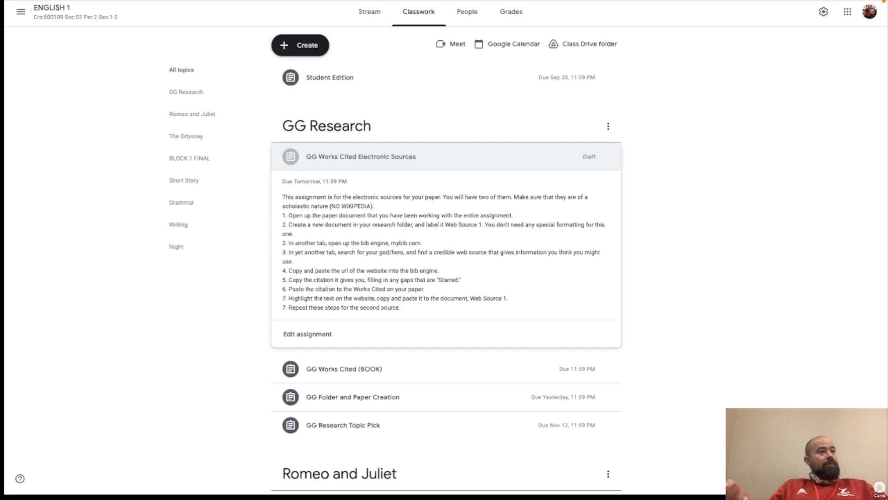
{"action": "mouse_move", "coordinate": [412, 246]}
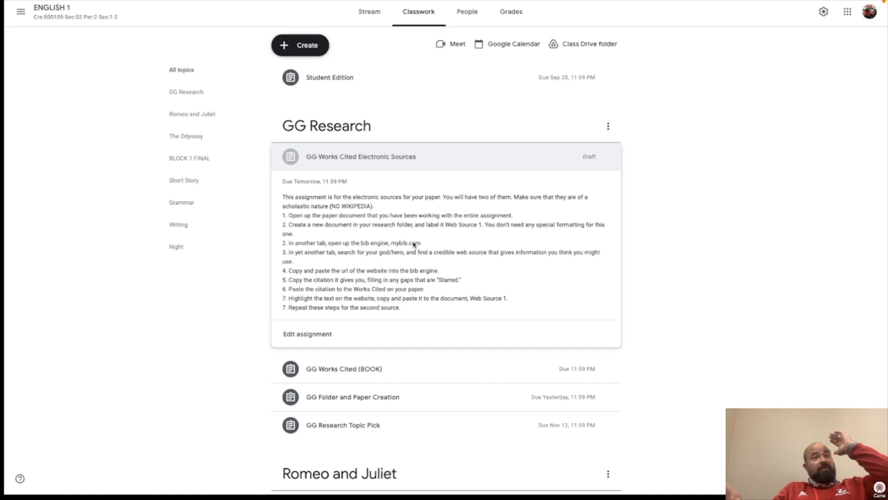
{"action": "mouse_move", "coordinate": [356, 372]}
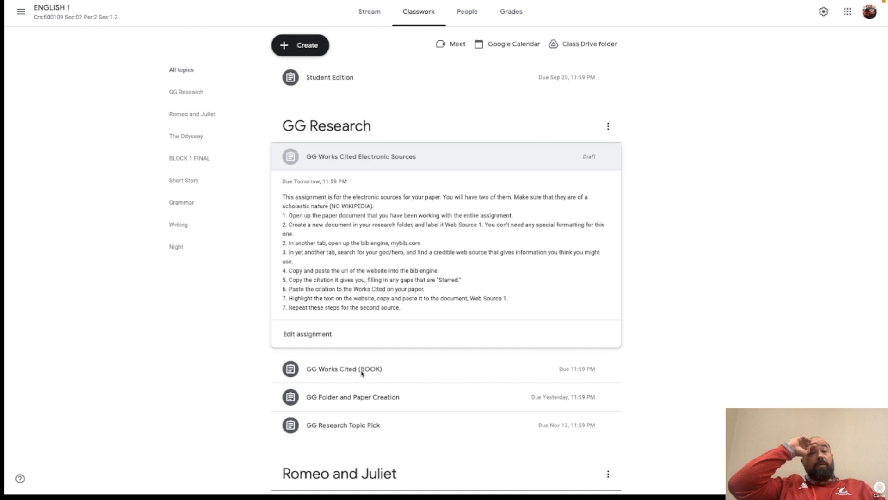
{"action": "mouse_move", "coordinate": [334, 213]}
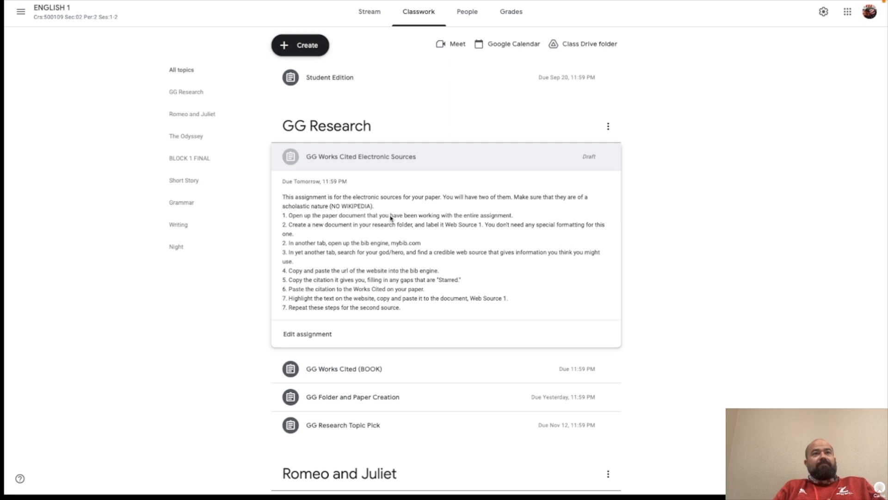
{"action": "mouse_move", "coordinate": [380, 238]}
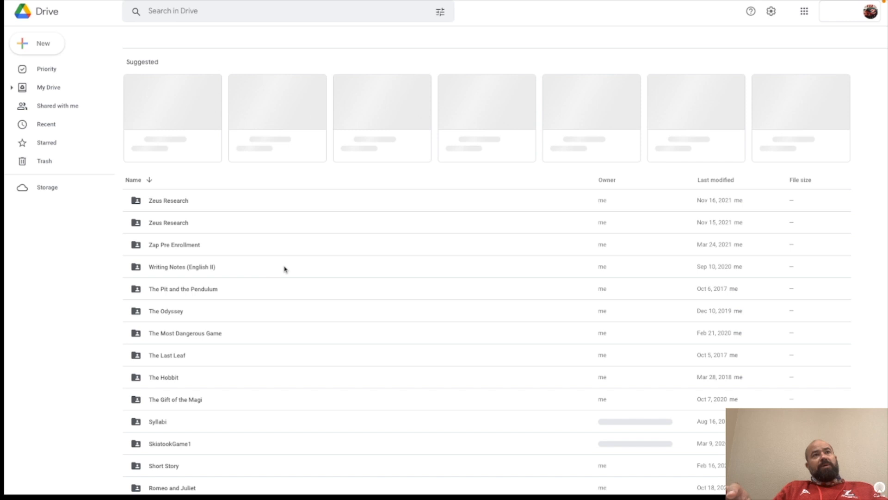
Inside the Zeus Research folder, create a new blank Google Docs document
{"action": "double_click", "coordinate": [168, 200]}
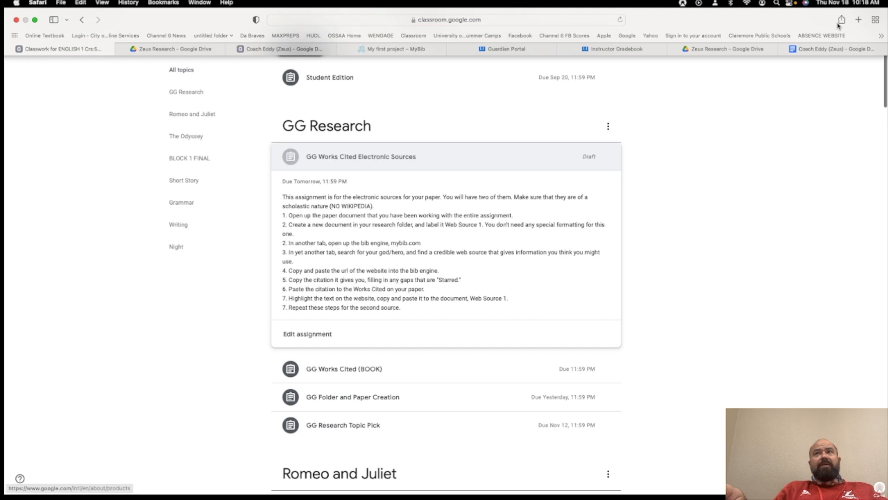
{"action": "left_click", "coordinate": [168, 49]}
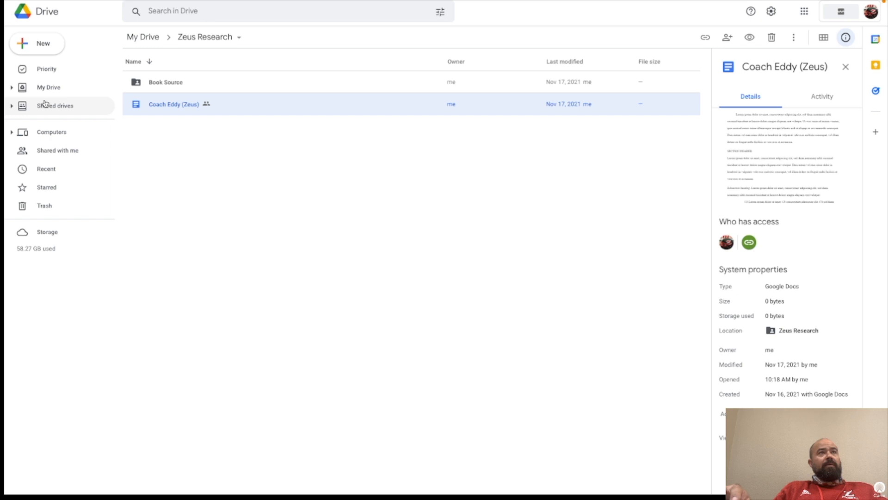
{"action": "double_click", "coordinate": [173, 104]}
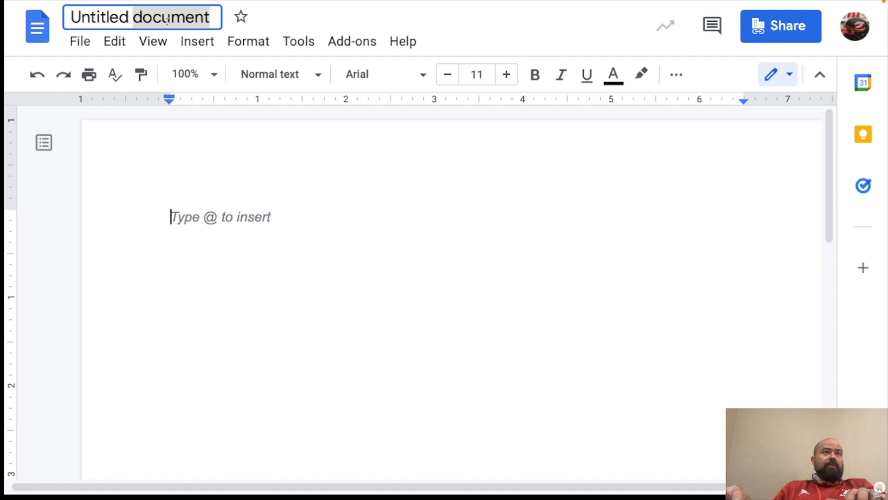
Title the untitled document 'Web Source 1'
{"action": "type", "text": "Web Source"}
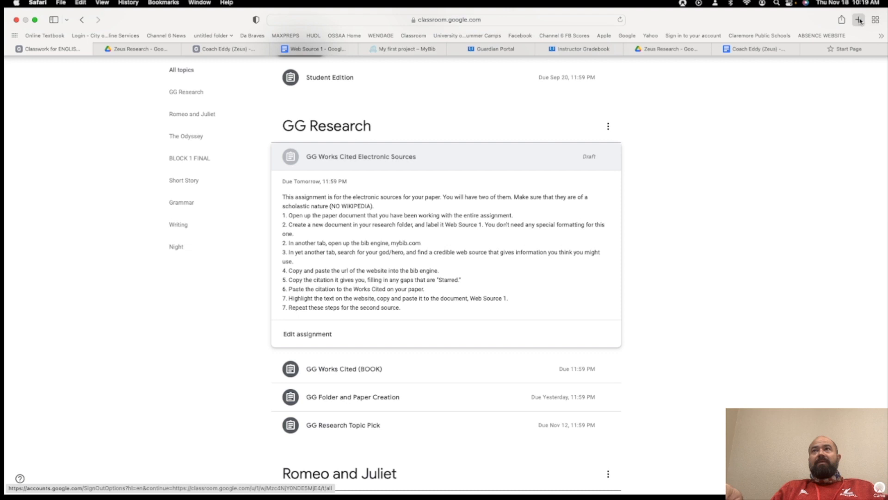
In a new Safari tab, run a Google search for 'zeus greek god'
{"action": "left_click", "coordinate": [859, 8]}
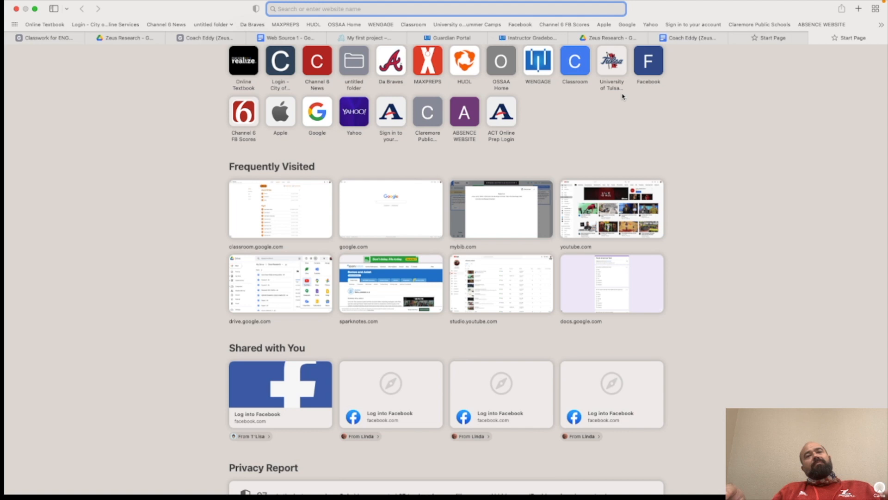
{"action": "type", "text": "Zeus"}
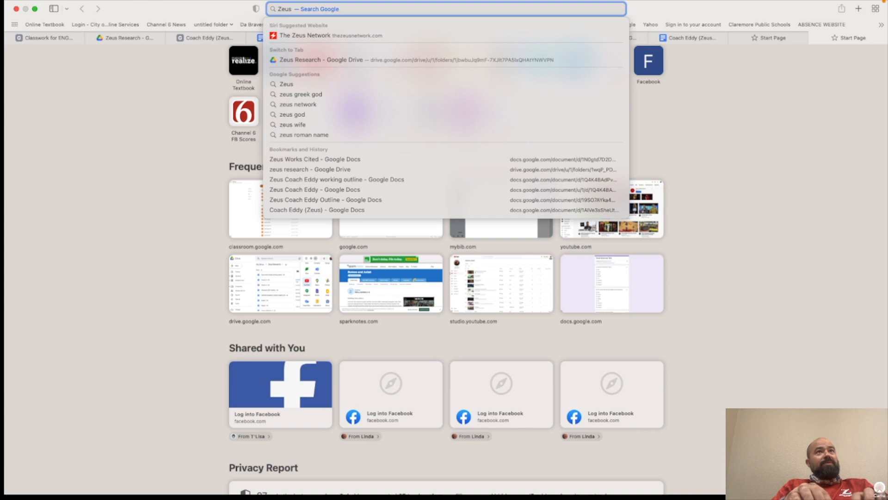
{"action": "left_click", "coordinate": [301, 94]}
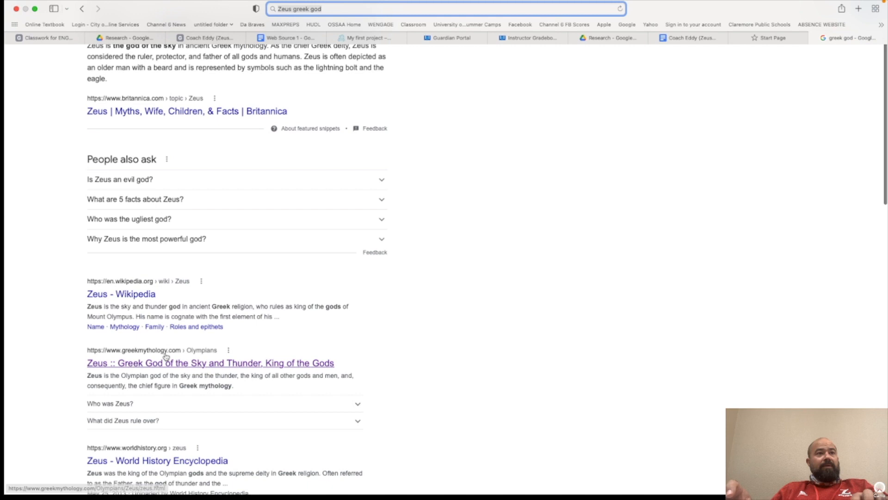
From the results, open GreekMythology.com's 'Zeus :: Greek God of the Sky and Thunder' article
{"action": "scroll", "scroll_direction": "down", "scroll_amount": 3}
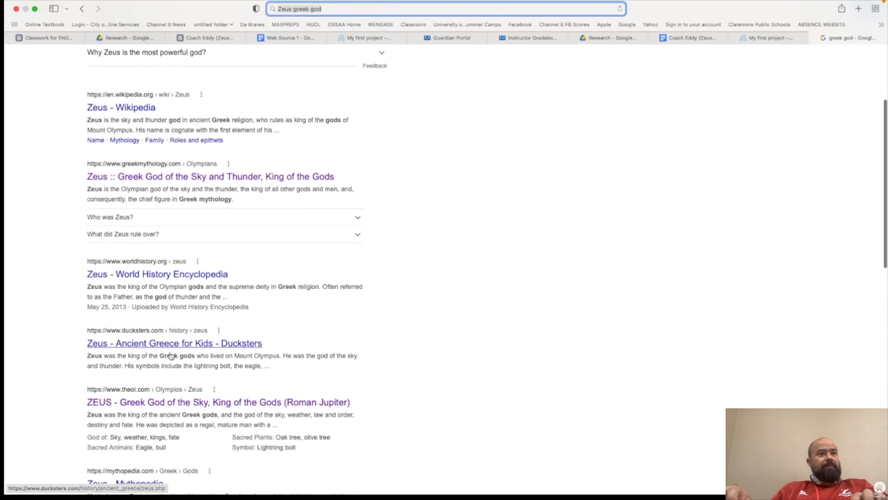
{"action": "scroll", "scroll_direction": "down", "scroll_amount": 3}
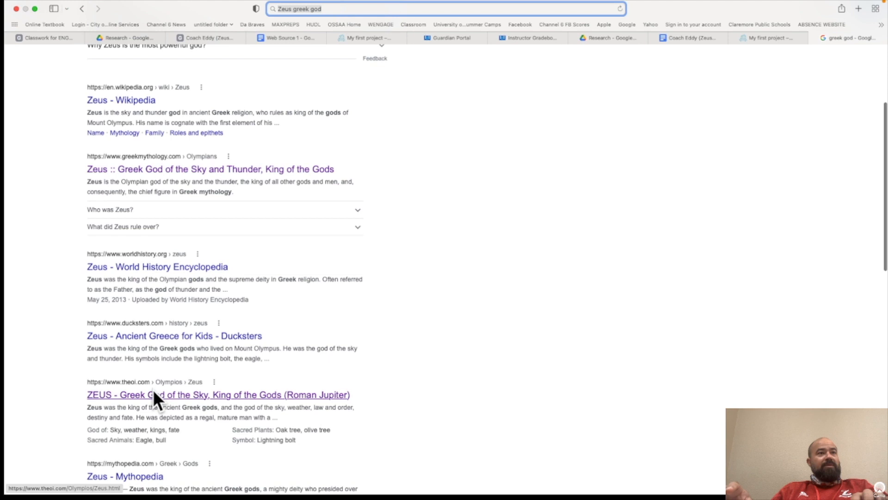
{"action": "left_click", "coordinate": [209, 168]}
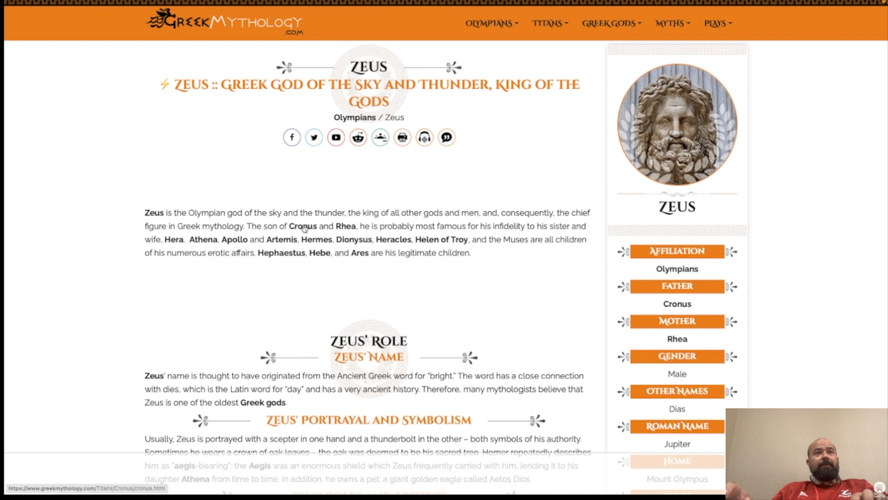
{"action": "mouse_move", "coordinate": [442, 239]}
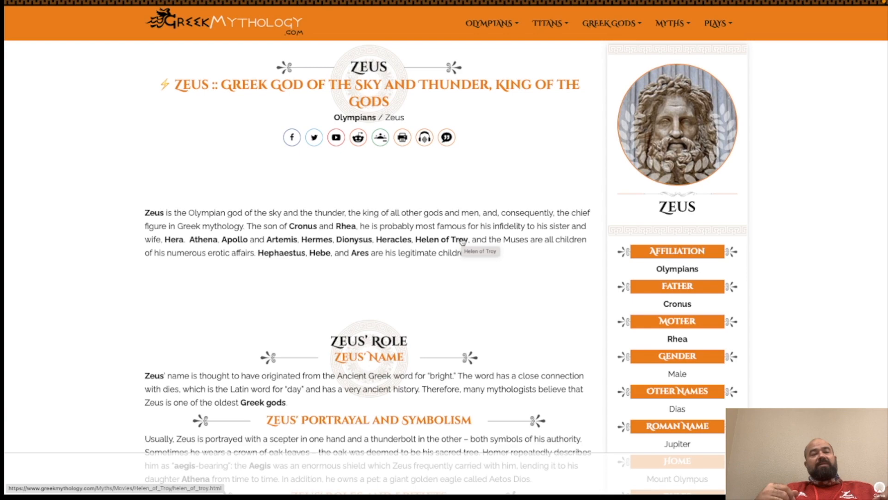
{"action": "scroll", "scroll_direction": "down", "scroll_amount": 3}
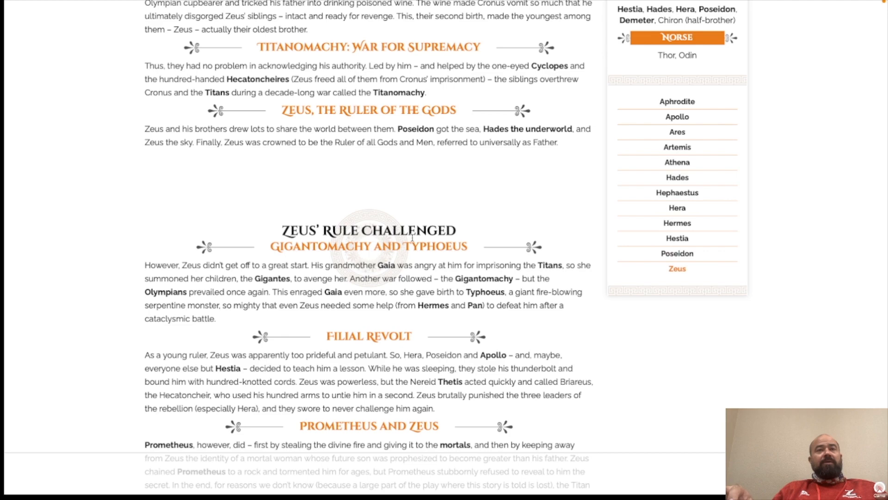
{"action": "scroll", "scroll_direction": "up", "scroll_amount": 3}
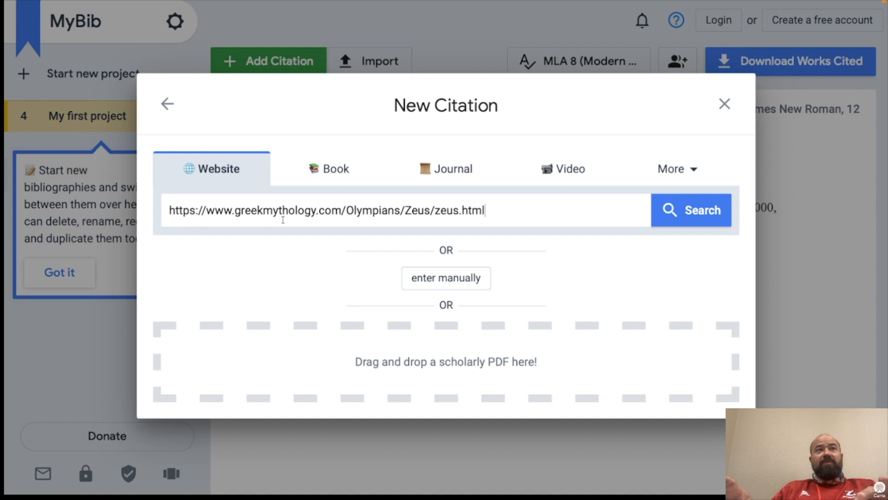
Search the Zeus page URL in MyBib's Website citer, then follow the missing-author source link
{"action": "left_click", "coordinate": [690, 210]}
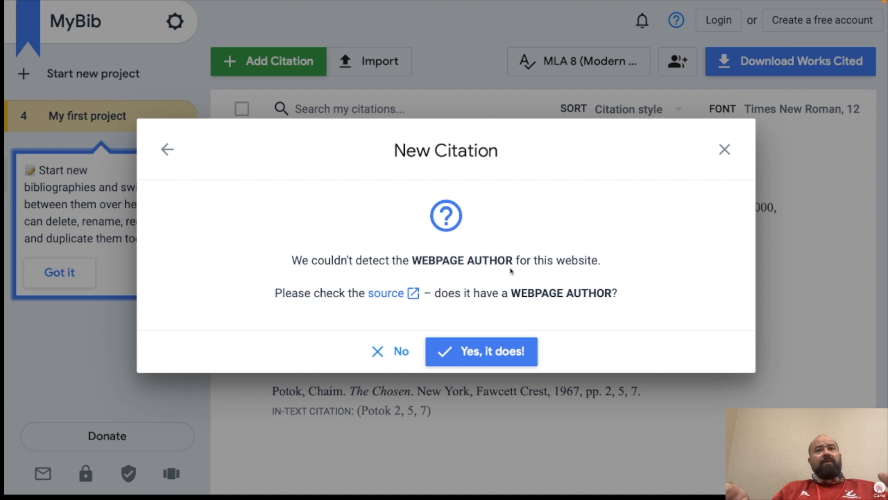
{"action": "left_click", "coordinate": [386, 293]}
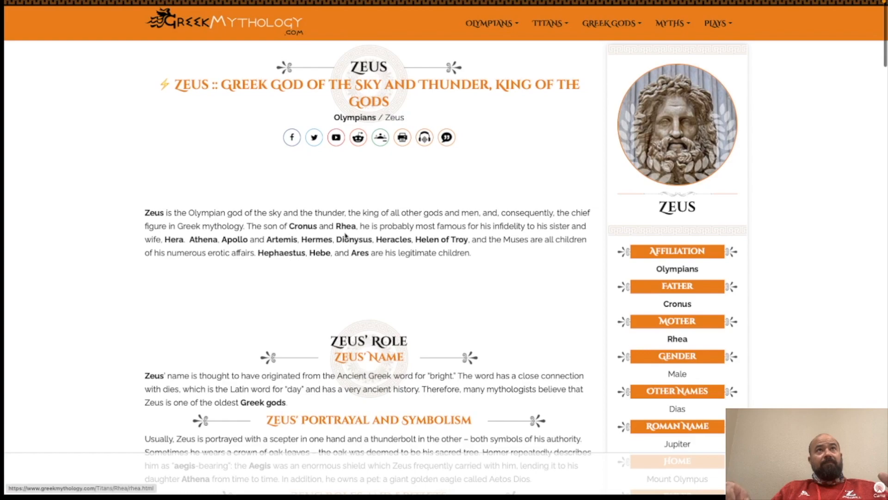
Scroll to the Link/Cite section showing 'Written by The Editors of GreekMythology.com'
{"action": "scroll", "scroll_direction": "down", "scroll_amount": 3}
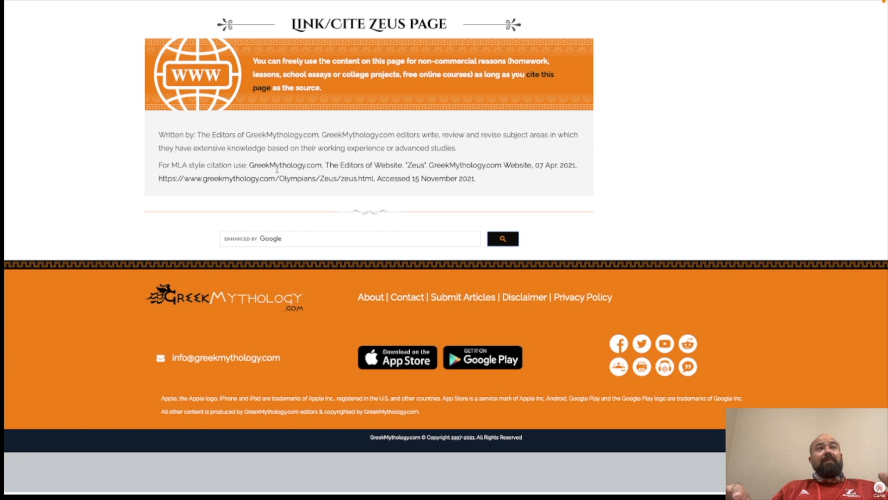
{"action": "mouse_move", "coordinate": [502, 161]}
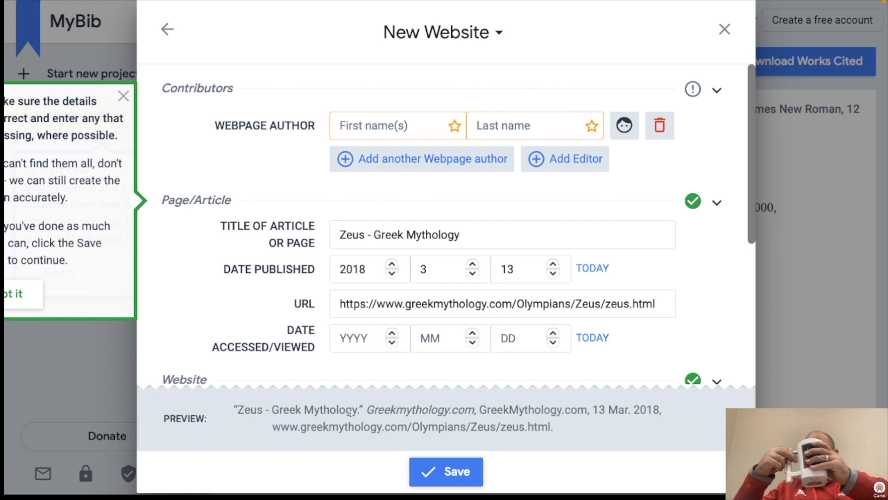
{"action": "mouse_move", "coordinate": [459, 359]}
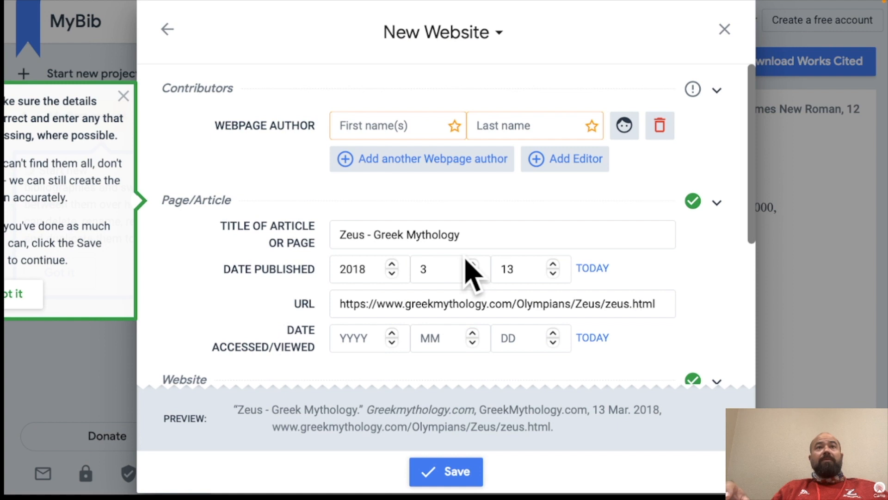
Save the 'Zeus - Greek Mythology' citation with no author and copy it
{"action": "left_click", "coordinate": [446, 471]}
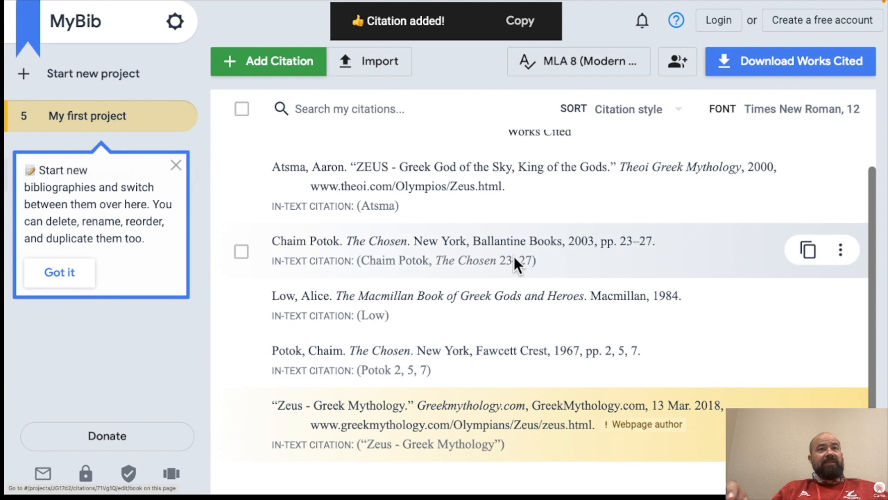
{"action": "left_click", "coordinate": [840, 250]}
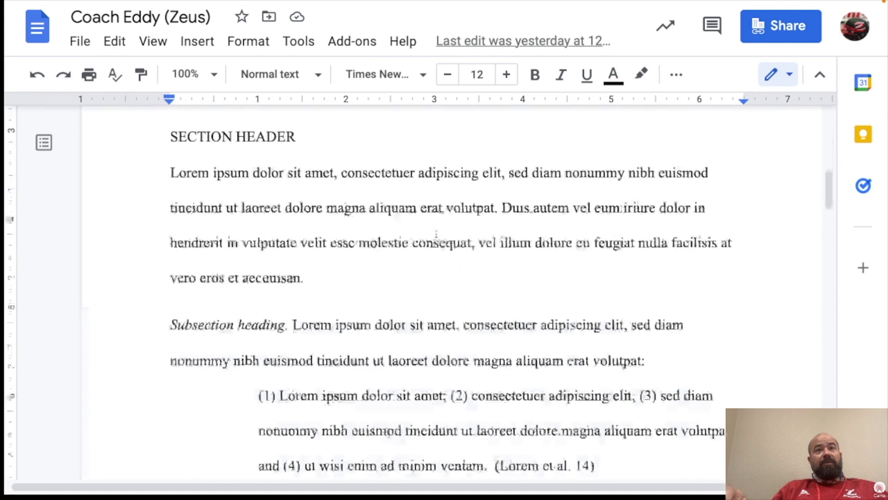
Paste the Zeus citation after the Low entry and remove the leftover blank line
{"action": "scroll", "scroll_direction": "down", "scroll_amount": 3}
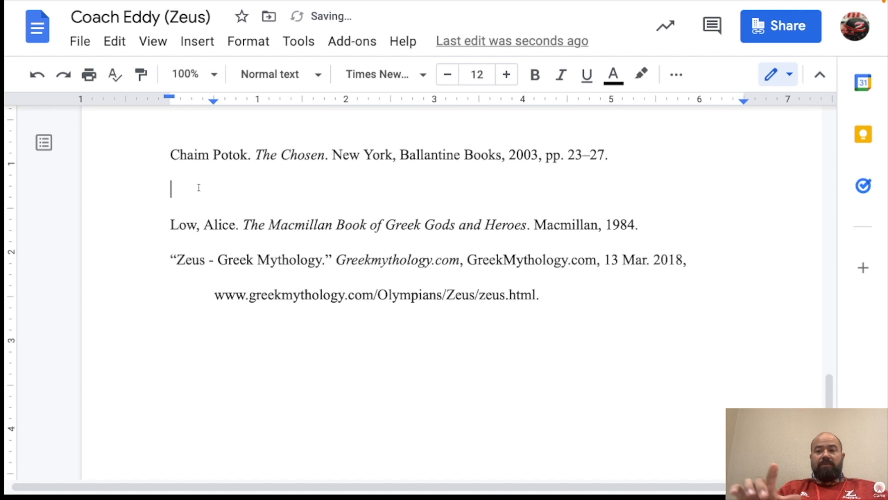
{"action": "key", "text": "backspace"}
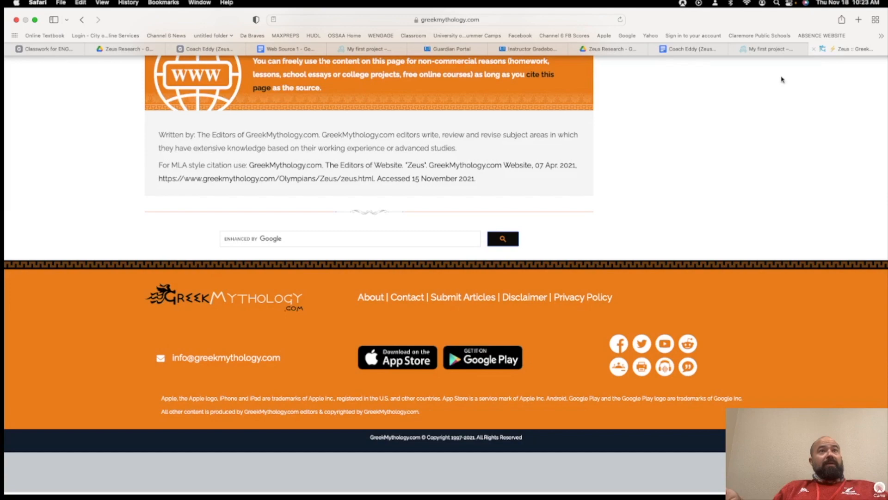
Scroll the Zeus article back to its opening introduction section
{"action": "scroll", "scroll_direction": "up", "scroll_amount": 3}
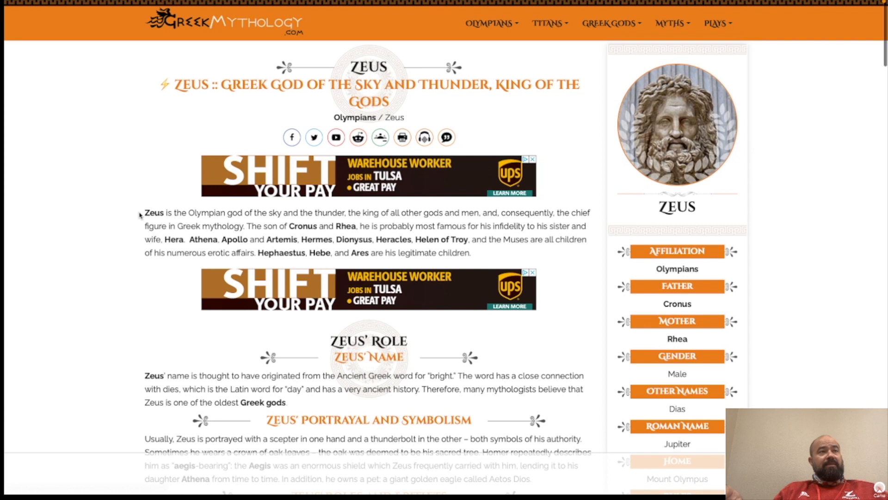
{"action": "mouse_move", "coordinate": [140, 201]}
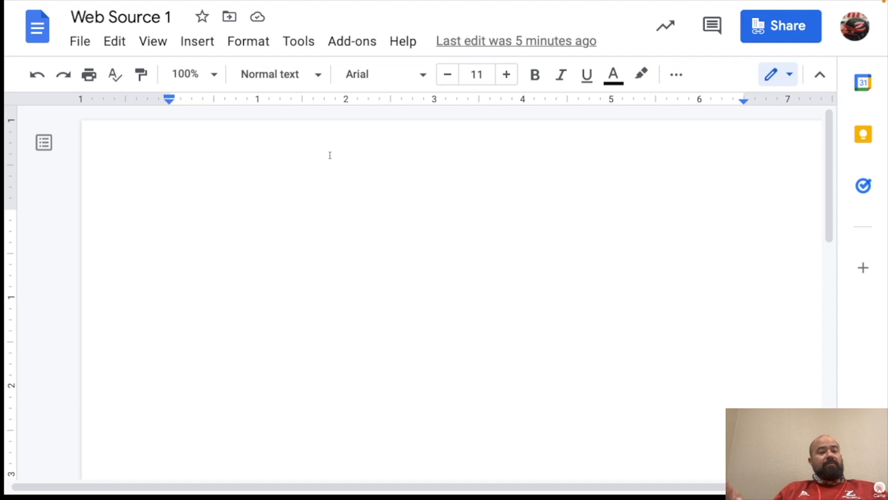
Paste the copied Zeus article text into the blank Web Source 1 document
{"action": "left_click", "coordinate": [171, 216]}
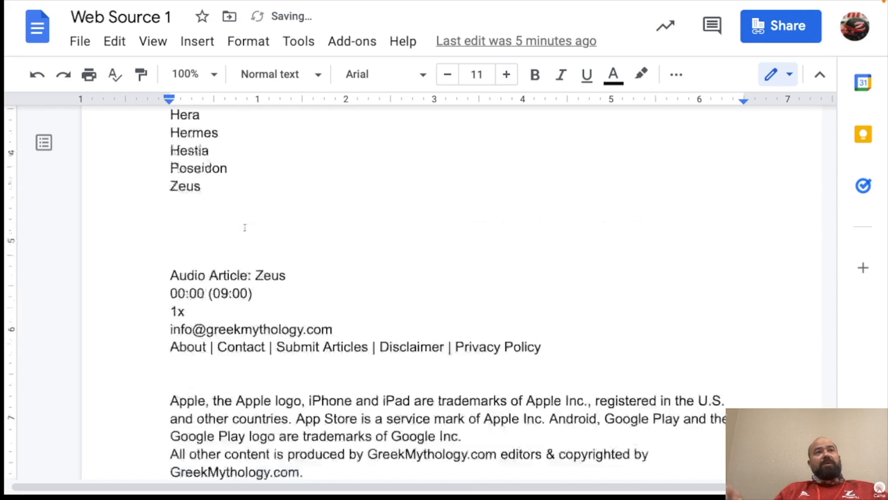
{"action": "scroll", "scroll_direction": "up", "scroll_amount": 3}
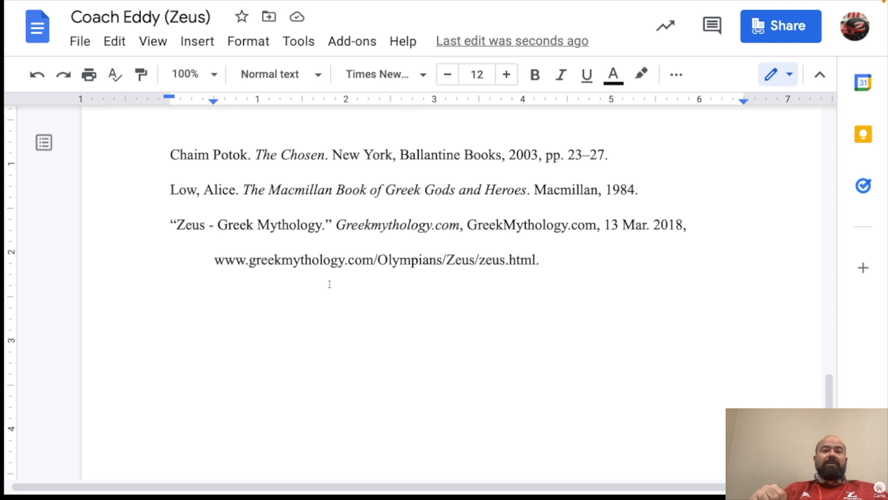
{"action": "left_click", "coordinate": [539, 259]}
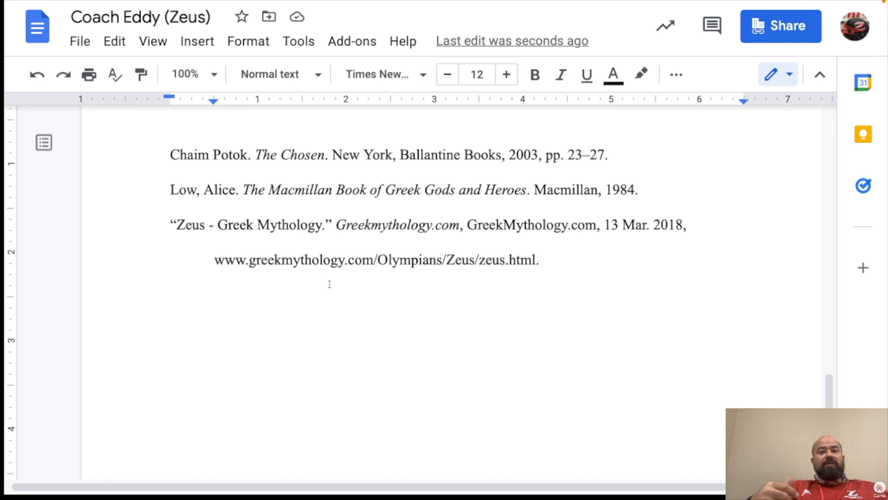
{"action": "left_click", "coordinate": [539, 259]}
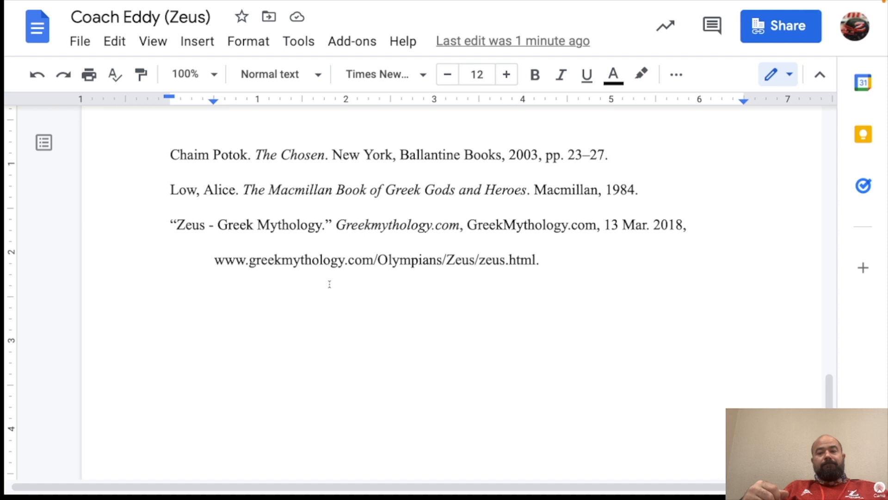
{"action": "left_click", "coordinate": [540, 259]}
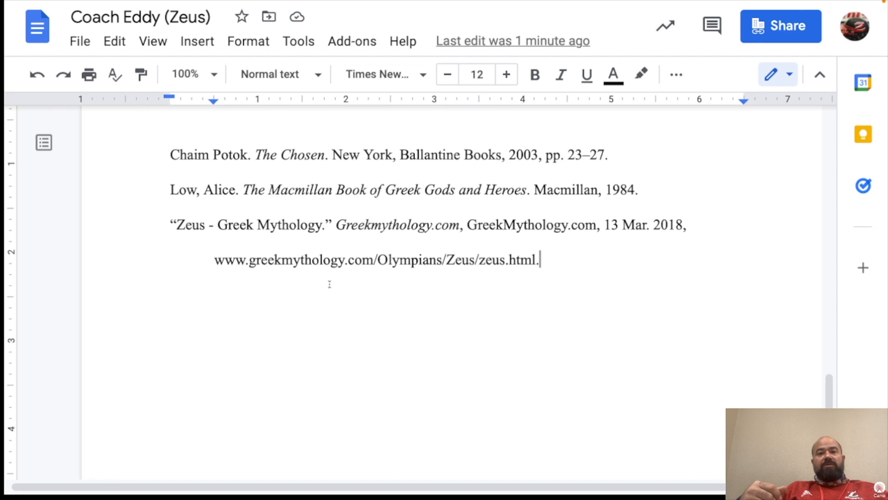